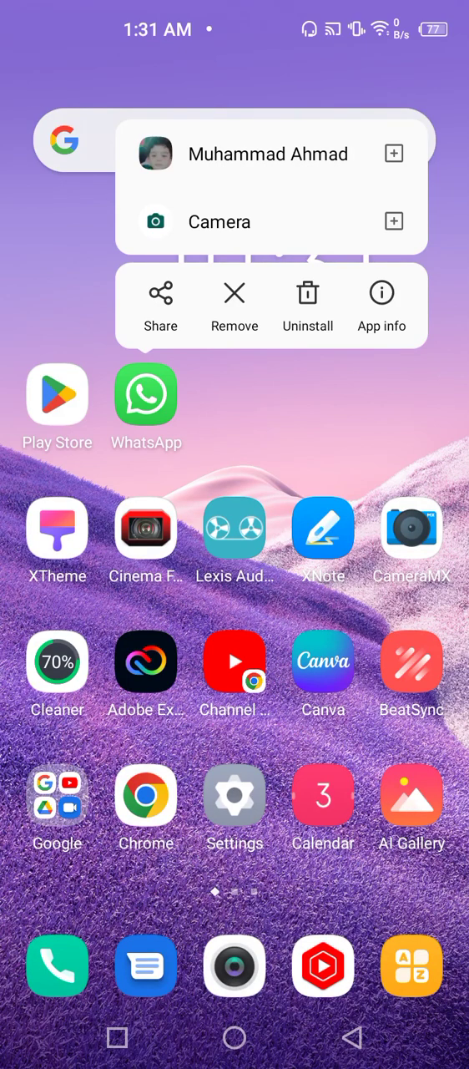
Step: Start uninstalling WhatsApp so the uninstall confirmation with the keep-data option appears
left_click(307, 304)
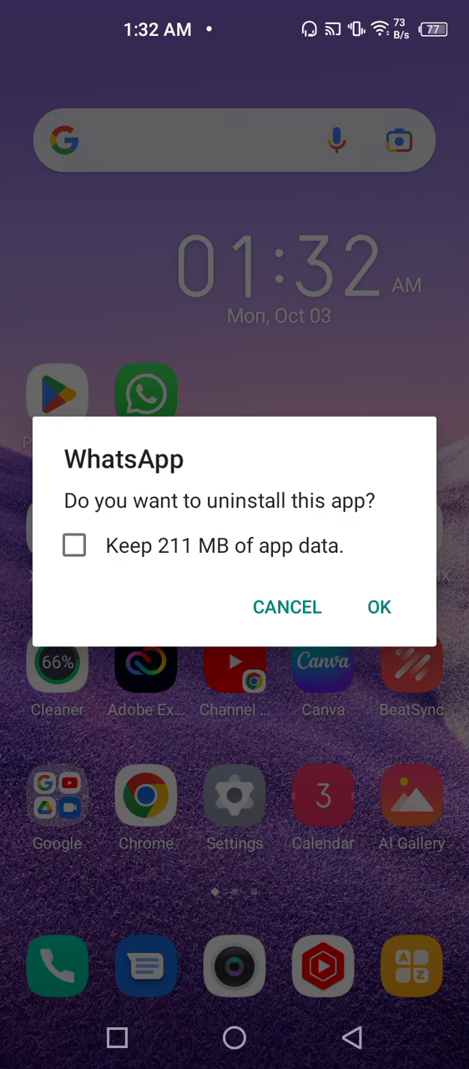
Step: Cancel the uninstall and launch WhatsApp to its chats list
left_click(287, 607)
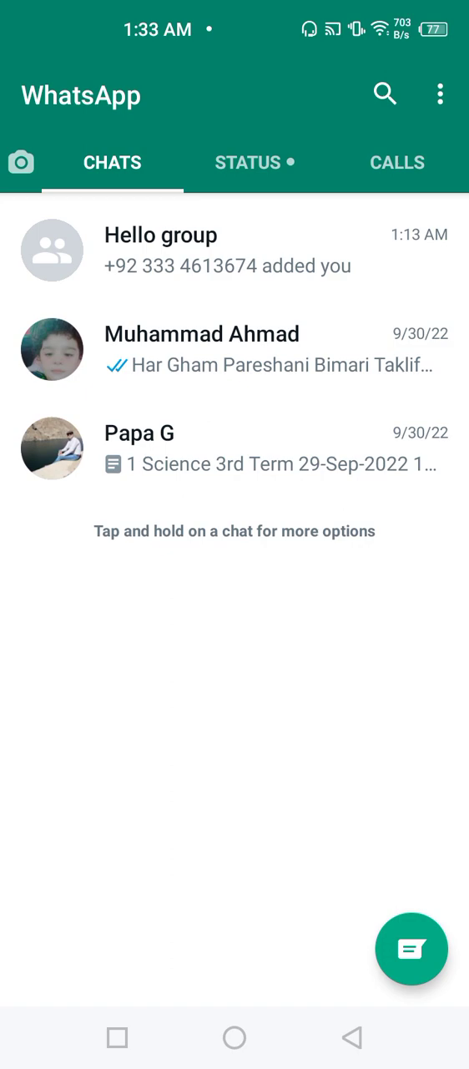
Step: Navigate from the chats menu through Settings and Account to the Delete my account page
left_click(440, 94)
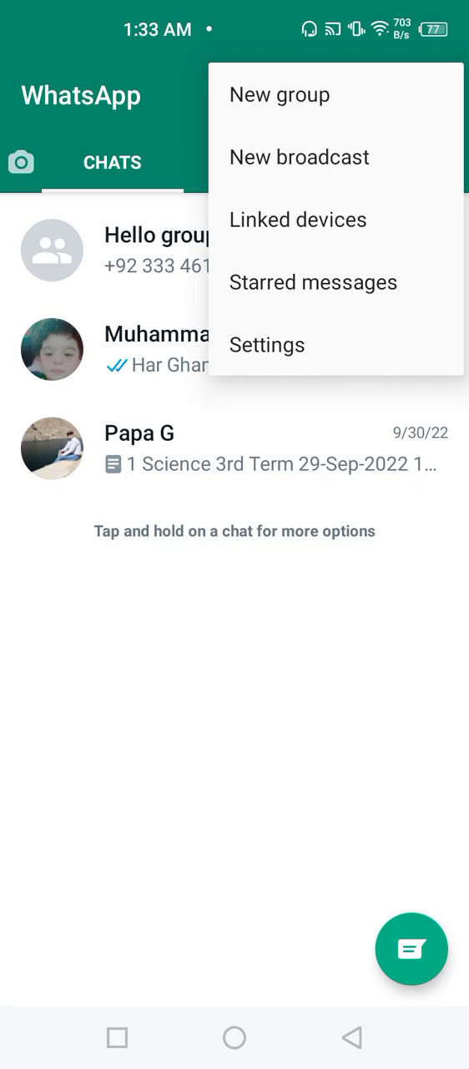
left_click(267, 344)
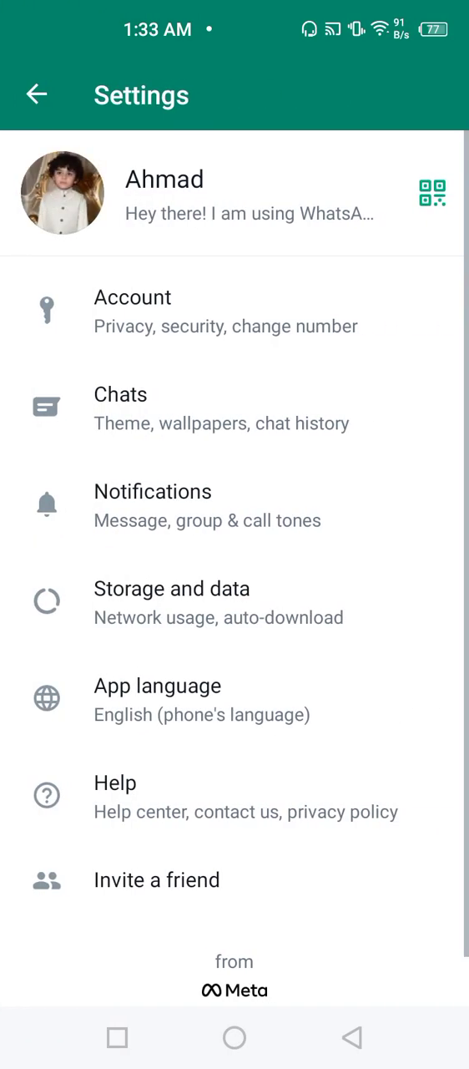
left_click(226, 311)
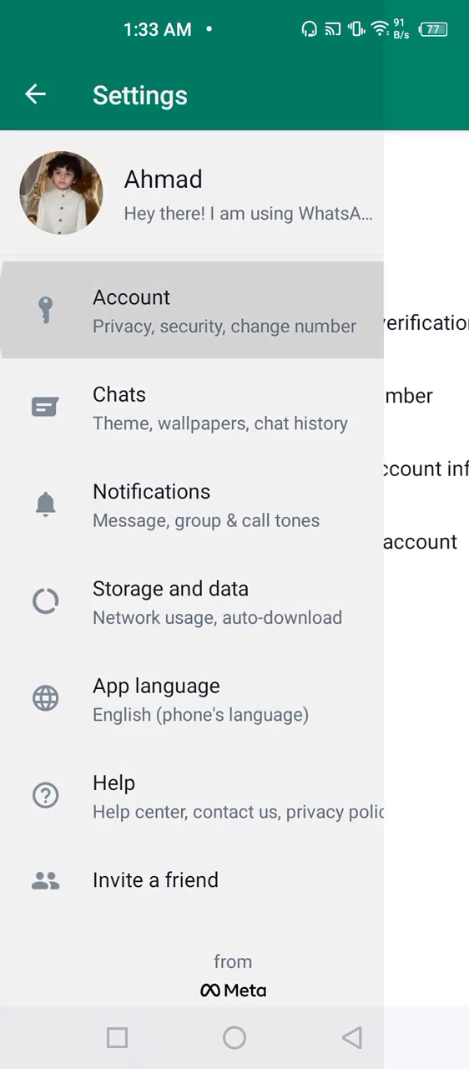
left_click(192, 310)
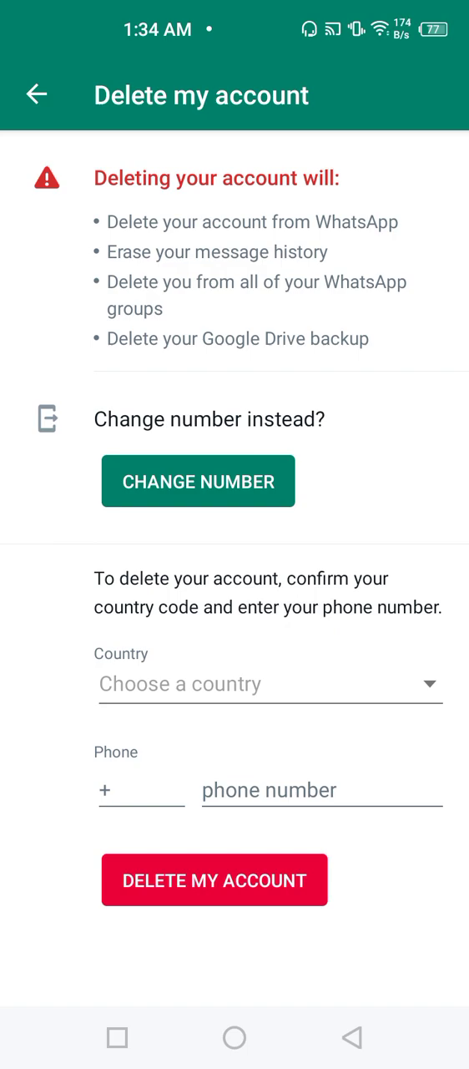
Step: Choose Pakistan from the country list so the code +92 is filled in
left_click(271, 684)
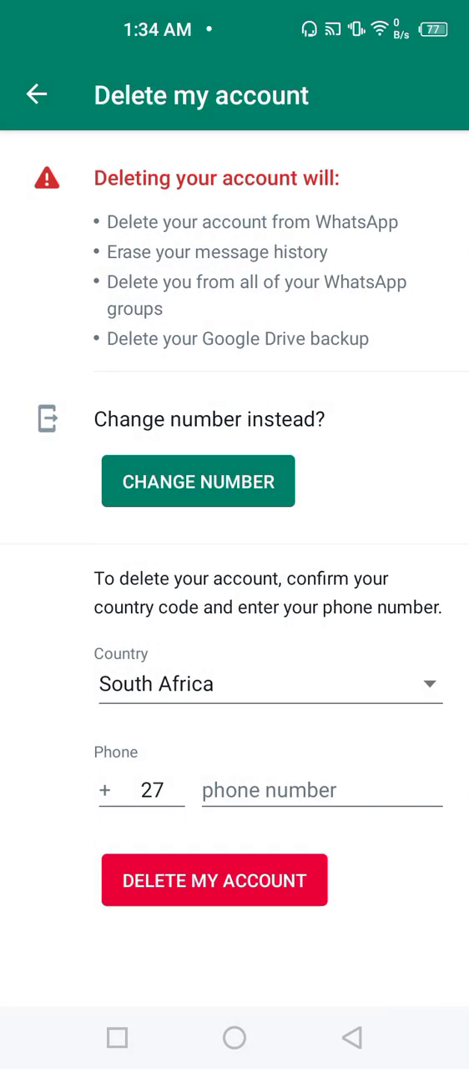
left_click(267, 685)
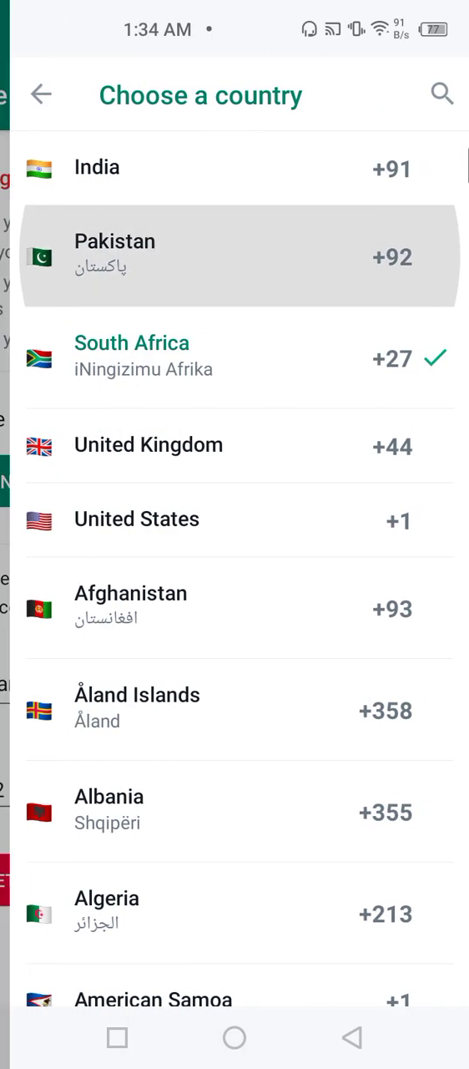
left_click(234, 257)
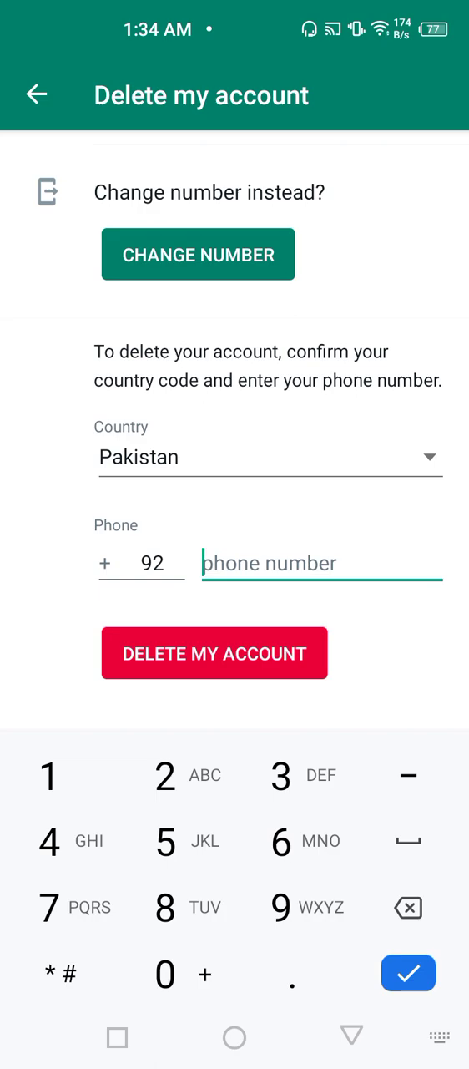
Step: Attempt deletion twice without a number, dismiss both 'enter your phone number' alerts, and return to the home screen
left_click(214, 653)
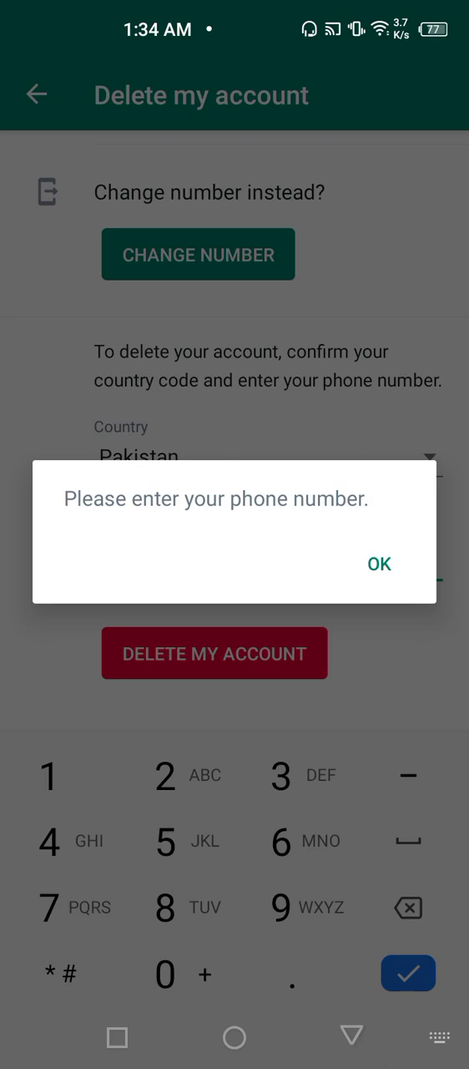
left_click(378, 565)
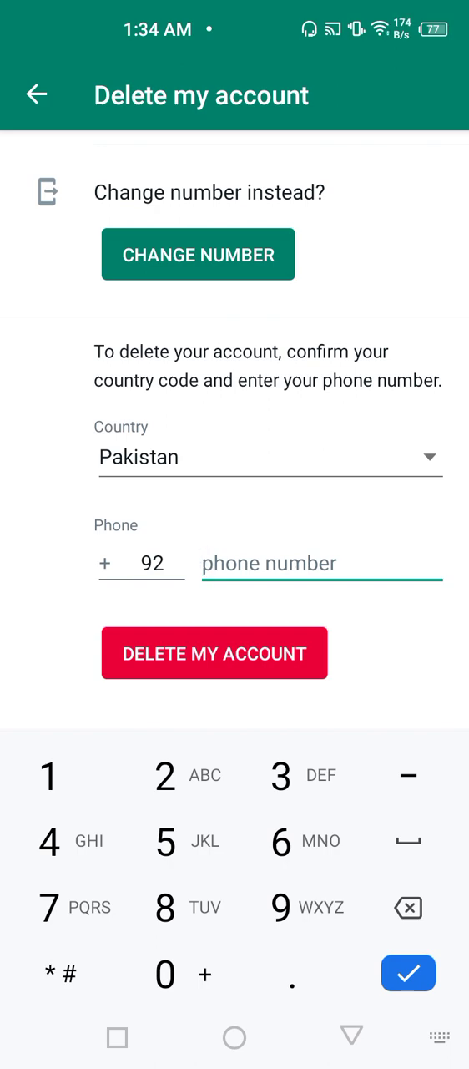
left_click(213, 653)
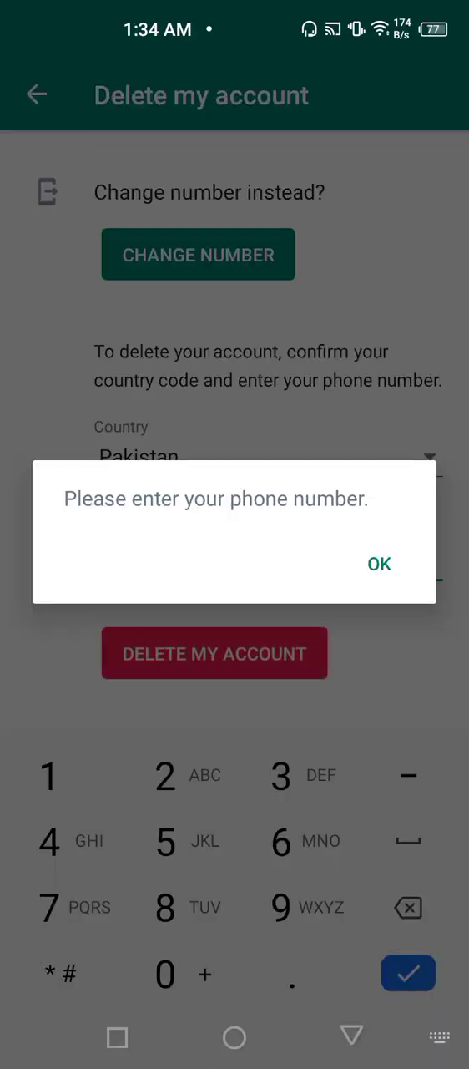
left_click(379, 564)
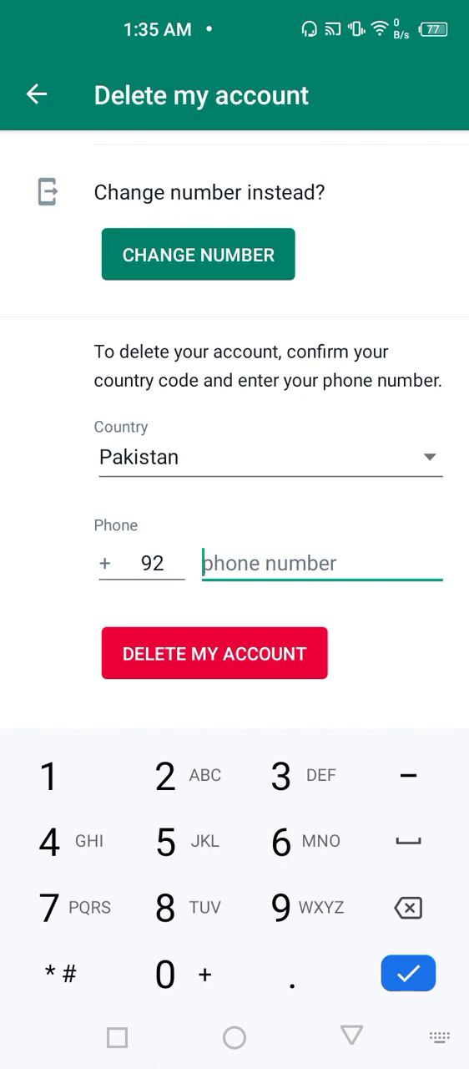
left_click(234, 1037)
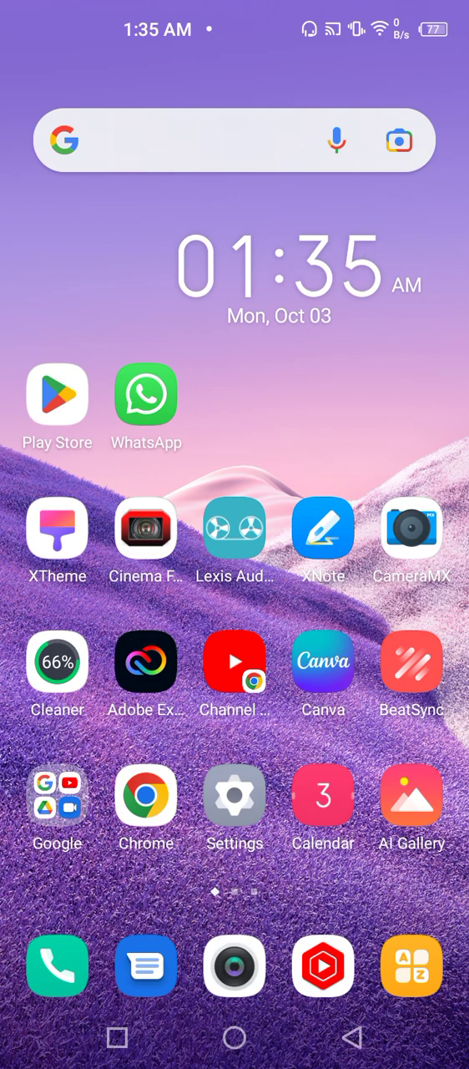